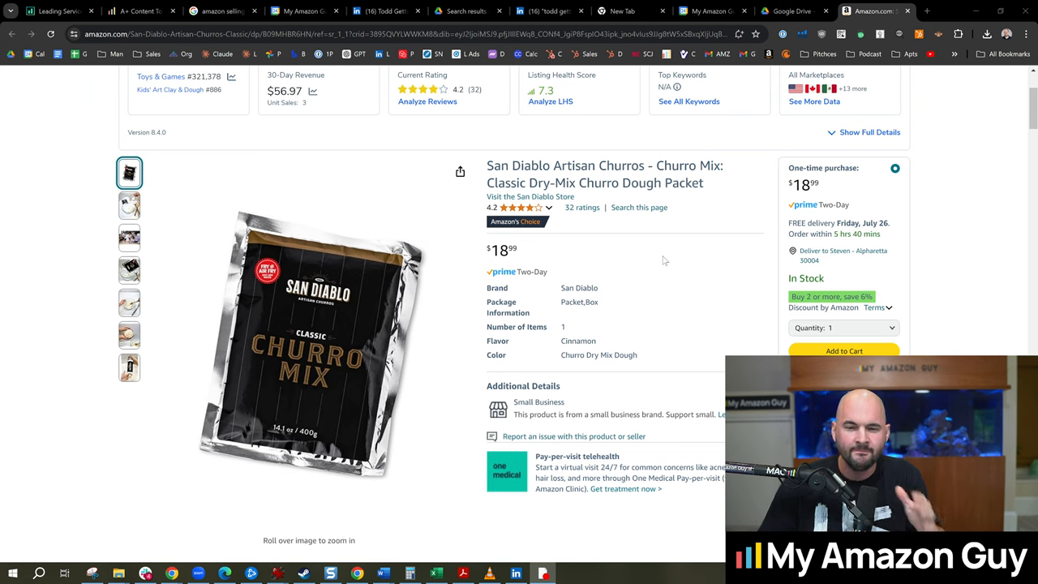
Step: Show the San Diablo dispenser piping photo as the listing's main image, then bring up Xray
{"action": "scroll", "scroll_direction": "down", "scroll_amount": 3}
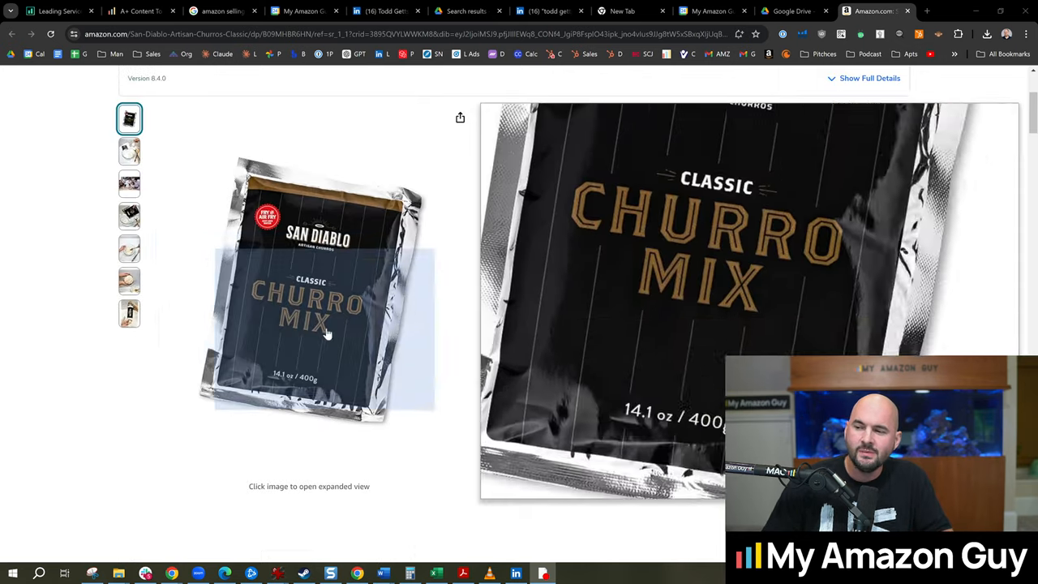
{"action": "left_click", "coordinate": [129, 314]}
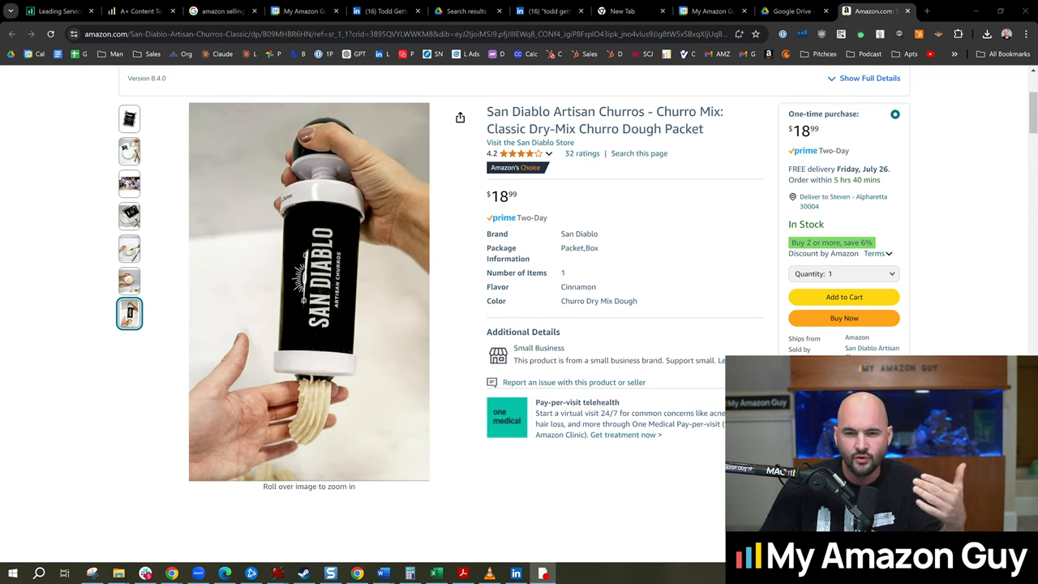
{"action": "left_click", "coordinate": [129, 118]}
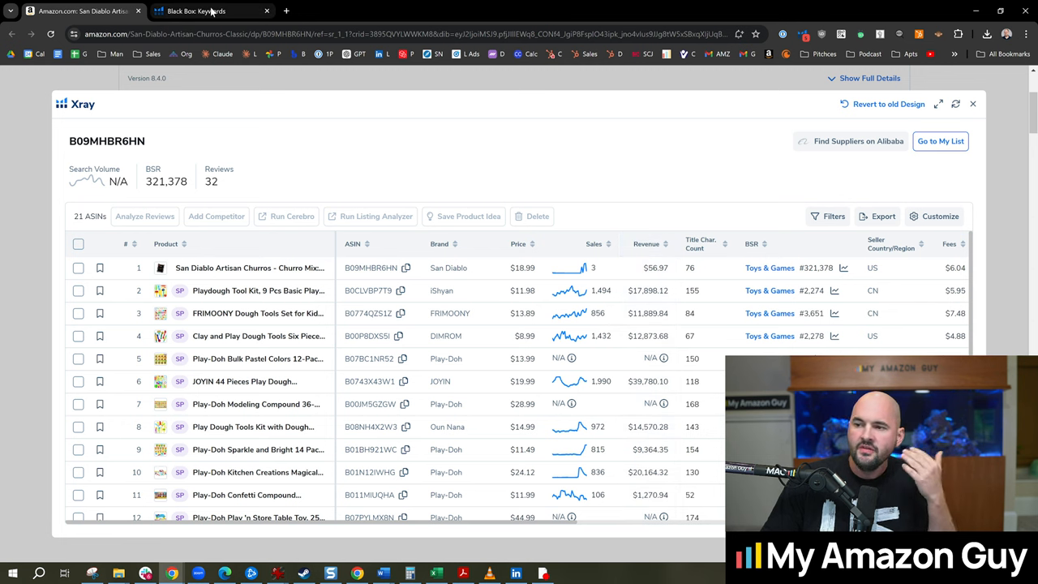
{"action": "mouse_move", "coordinate": [212, 10]}
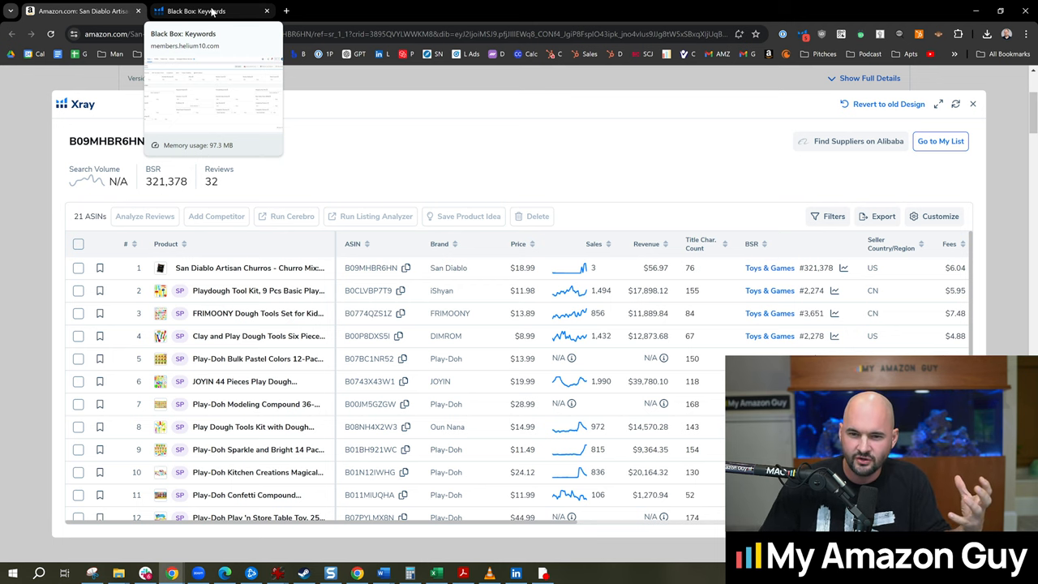
Step: Run a Black Box keyword search for 'churro mix', returning four phrases
{"action": "left_click", "coordinate": [195, 11]}
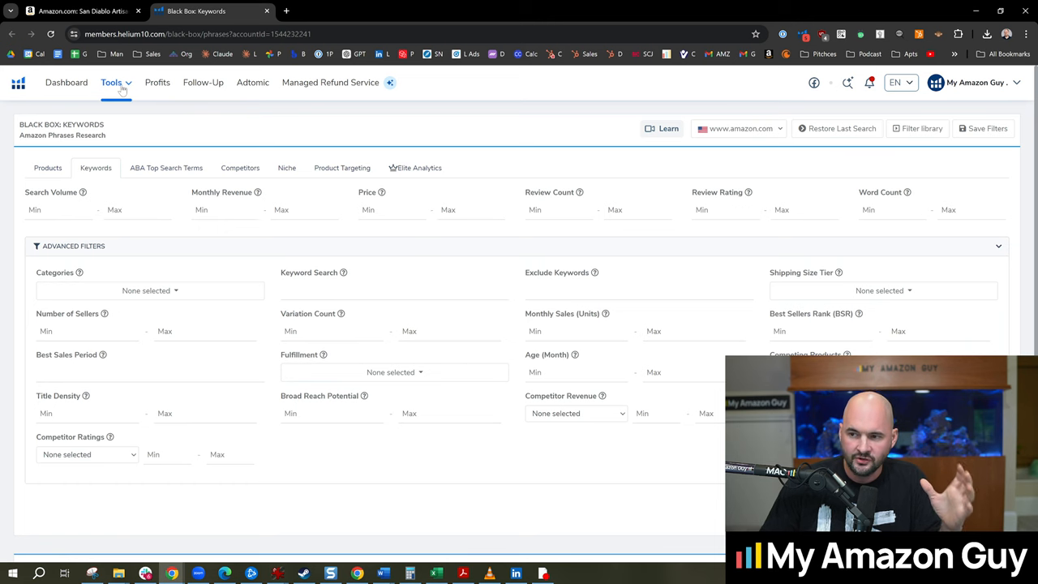
{"action": "left_click", "coordinate": [112, 82]}
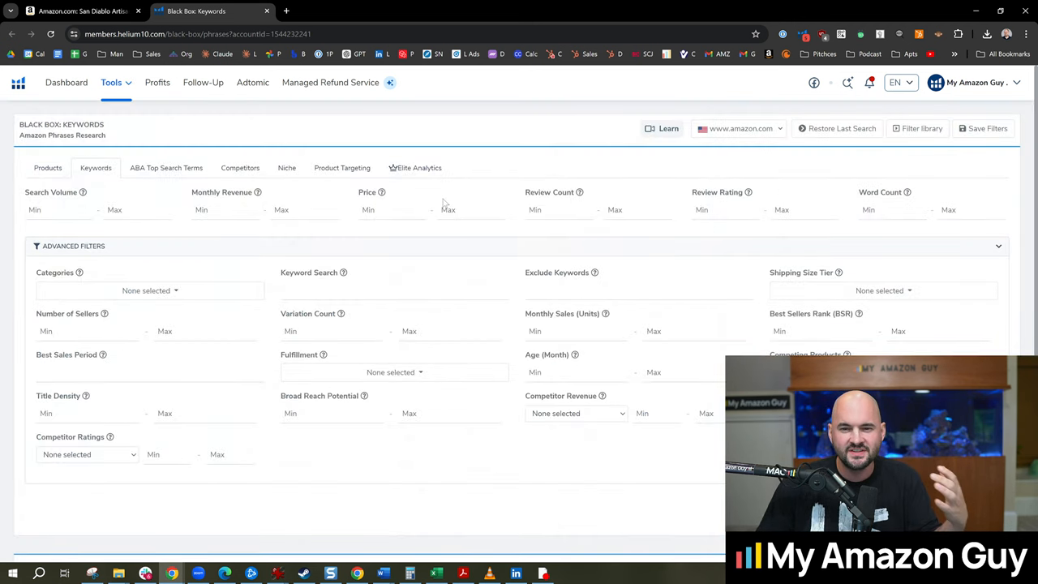
{"action": "scroll", "scroll_direction": "down", "scroll_amount": 3}
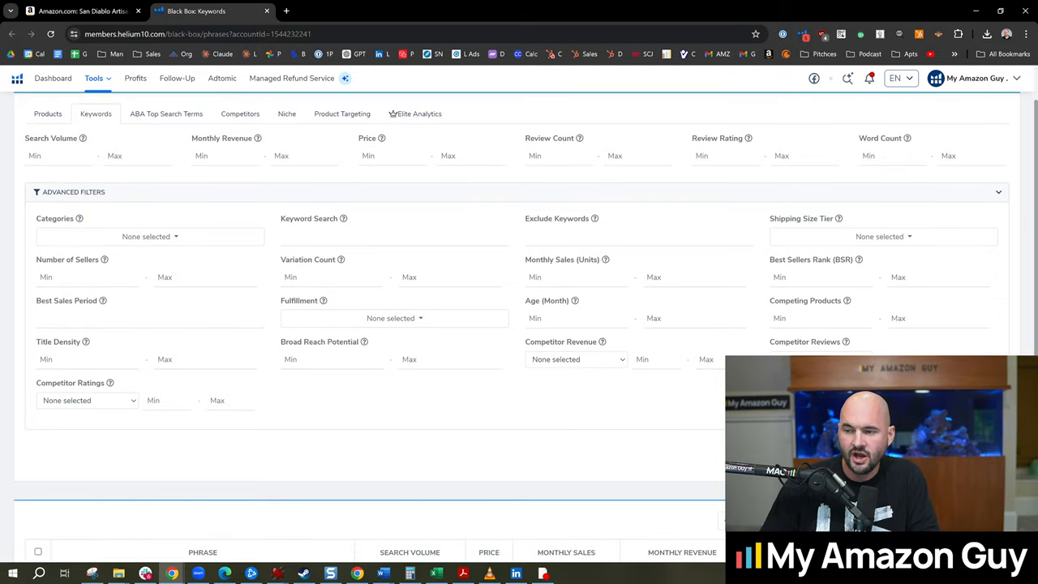
{"action": "left_click", "coordinate": [393, 235]}
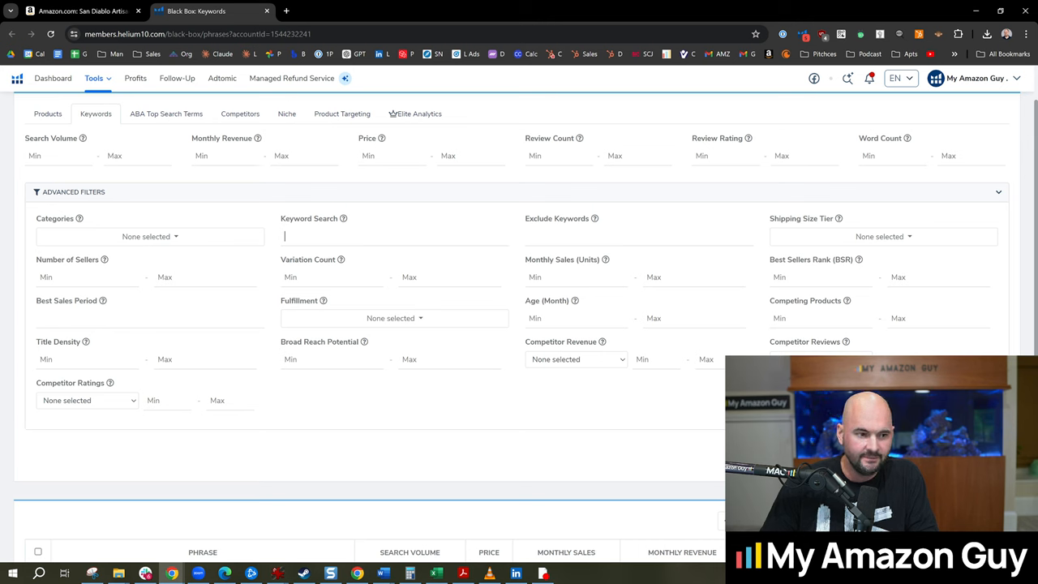
{"action": "type", "text": "churro mix"}
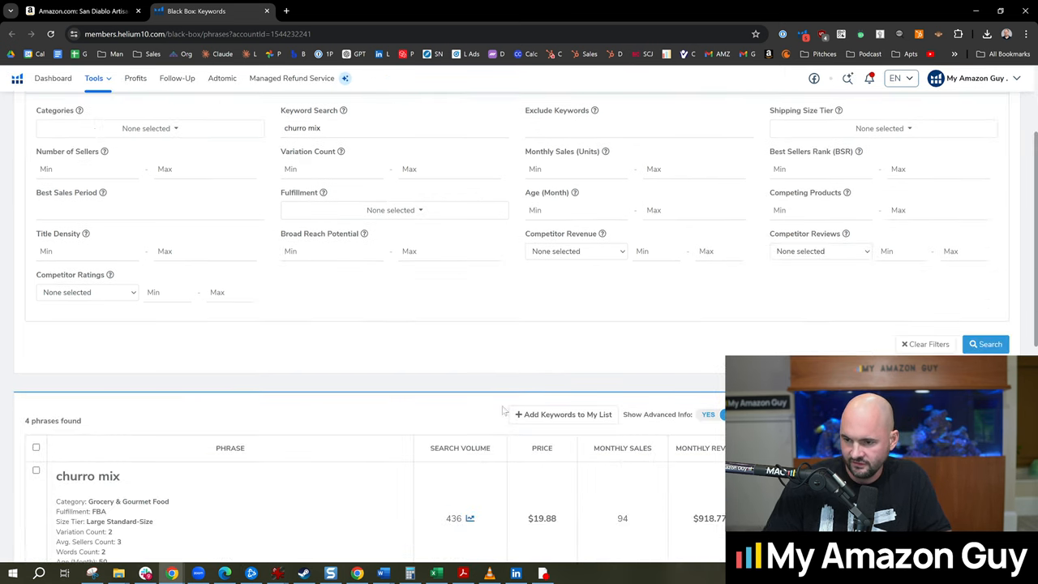
Step: Bring the four churro mix keyword results with search volume and revenue into view
{"action": "scroll", "scroll_direction": "down", "scroll_amount": 3}
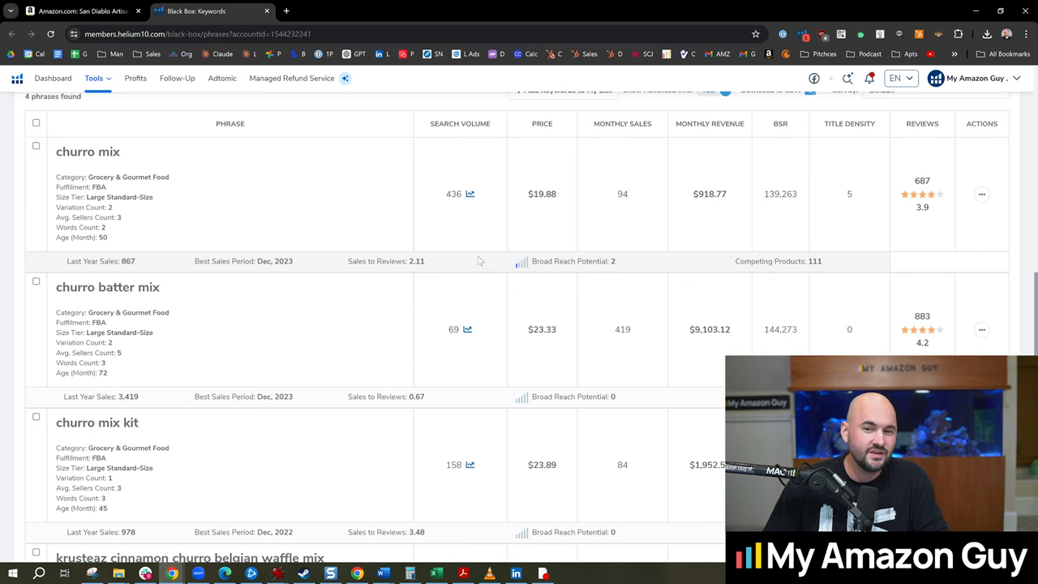
{"action": "mouse_move", "coordinate": [456, 187]}
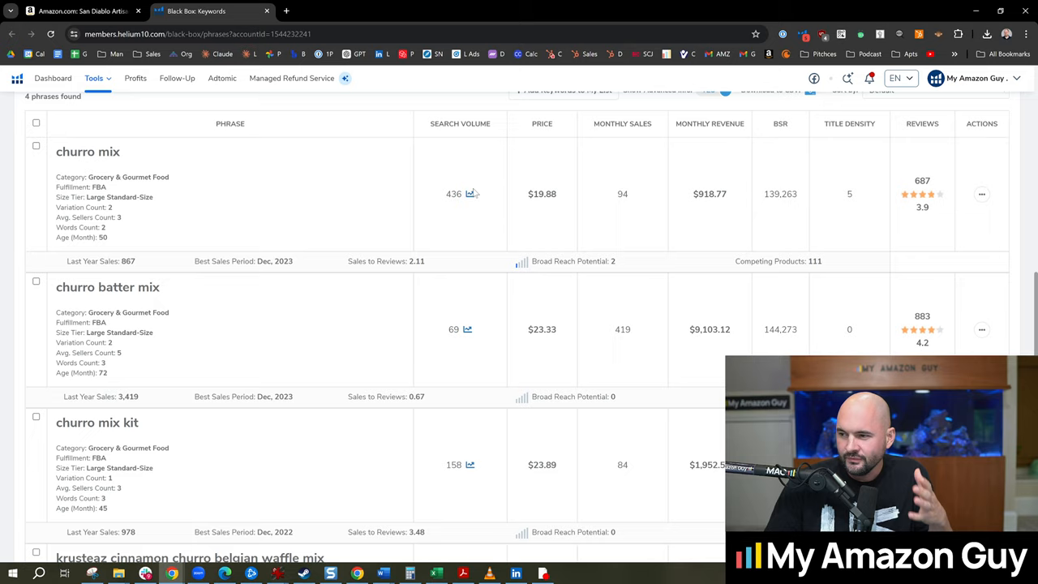
{"action": "left_click", "coordinate": [471, 194]}
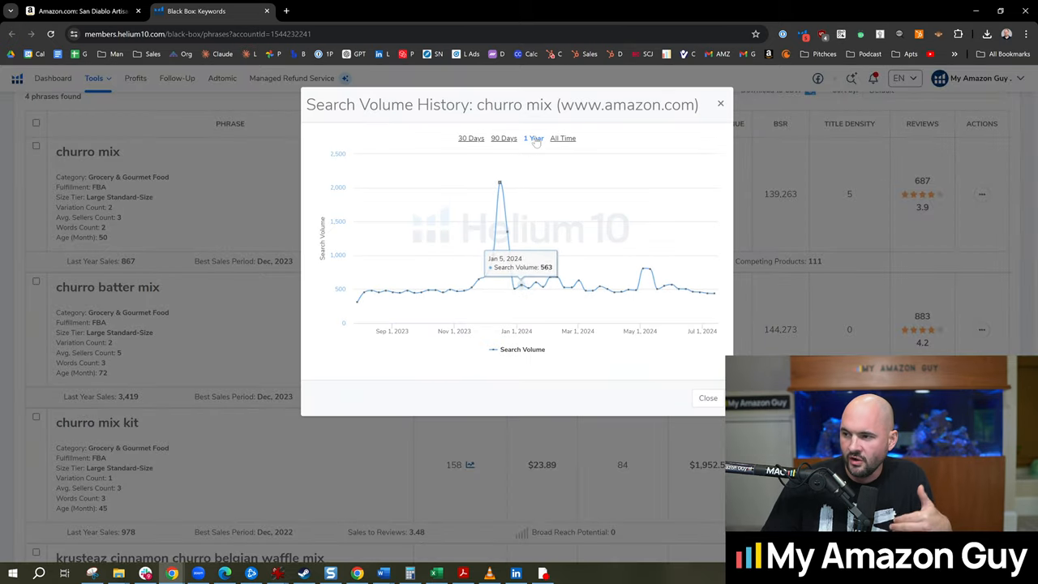
{"action": "mouse_move", "coordinate": [507, 231]}
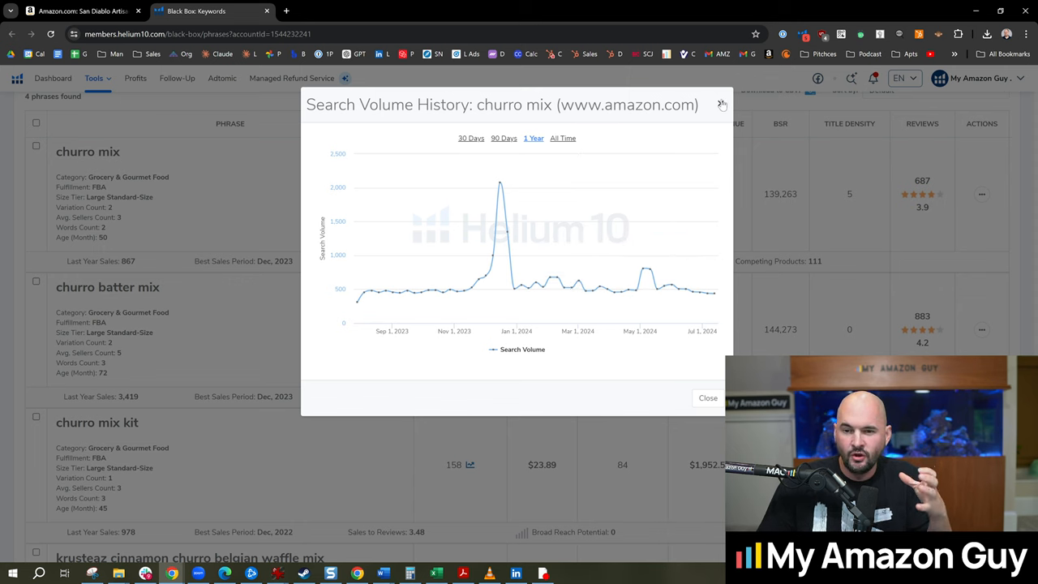
{"action": "mouse_move", "coordinate": [457, 289]}
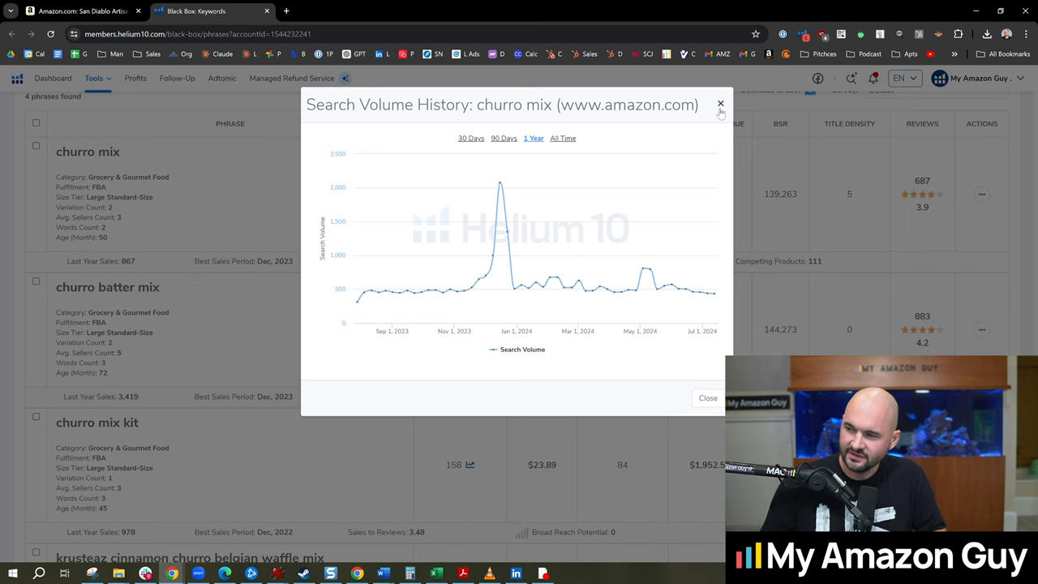
{"action": "left_click", "coordinate": [719, 104]}
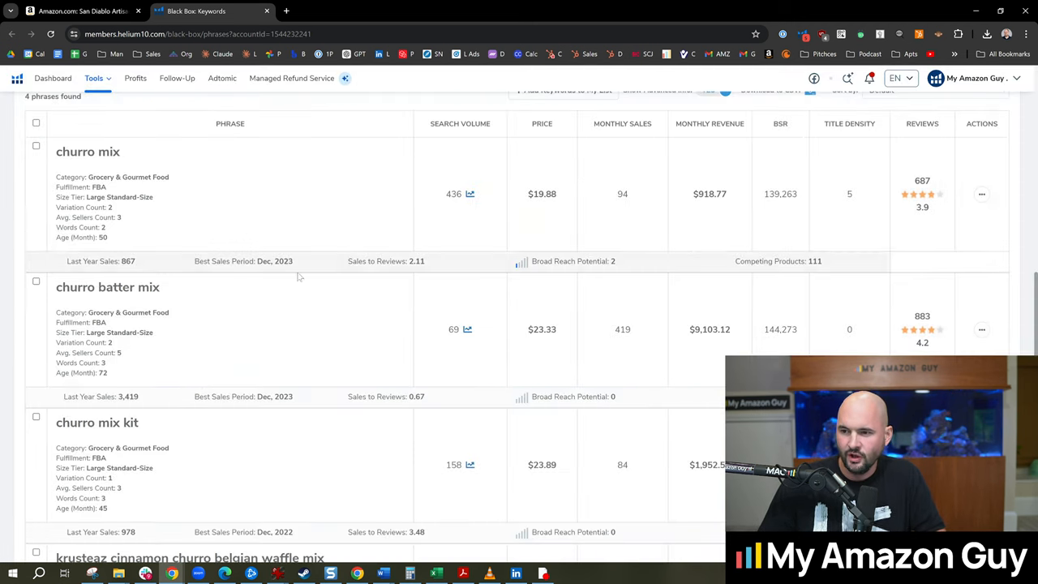
Step: Review all four phrases and return to the filters still holding 'churro mix'
{"action": "scroll", "scroll_direction": "down", "scroll_amount": 3}
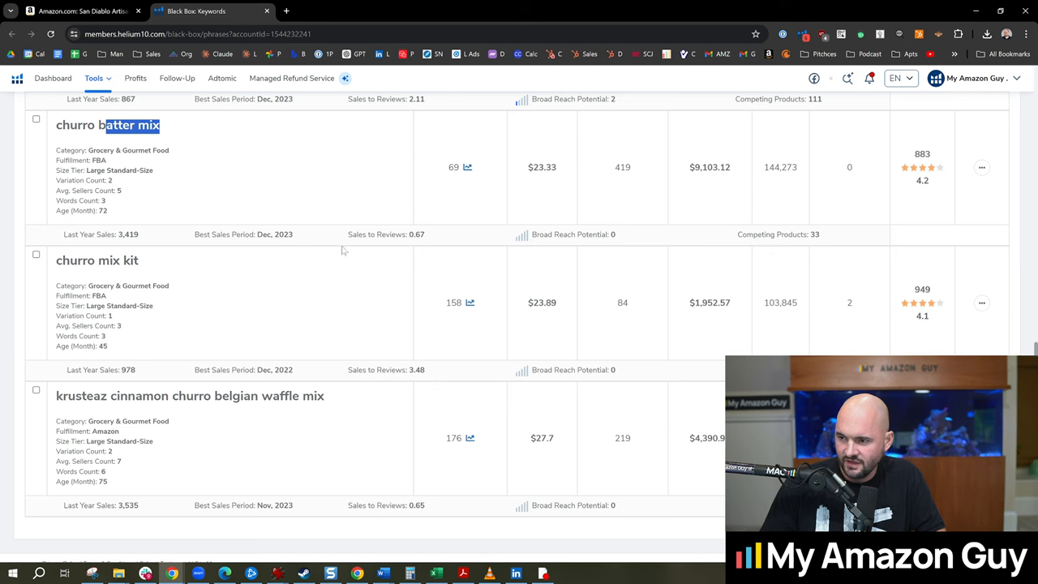
{"action": "scroll", "scroll_direction": "down", "scroll_amount": 3}
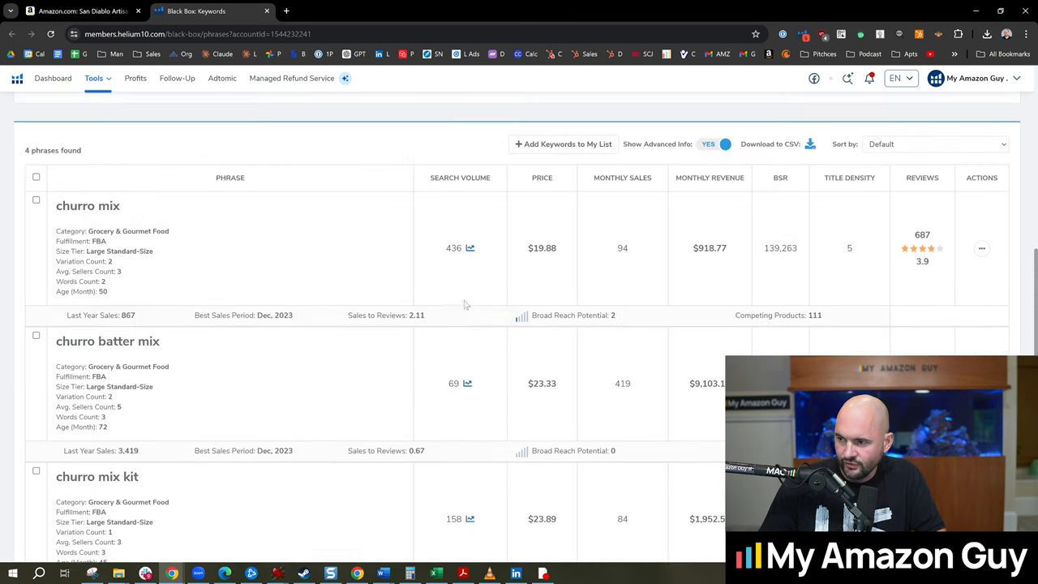
{"action": "scroll", "scroll_direction": "down", "scroll_amount": 3}
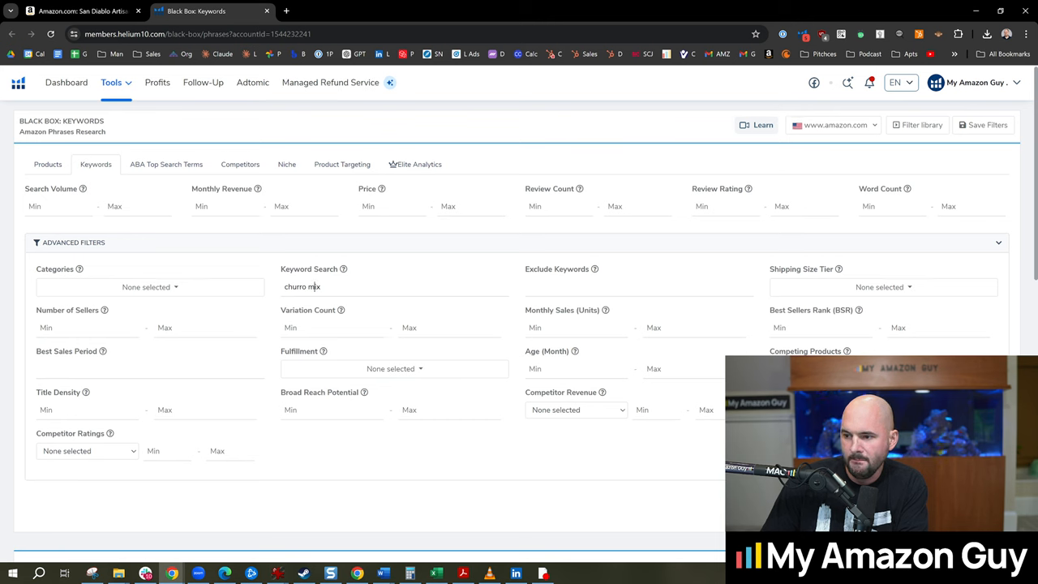
Step: Shorten the keyword to 'churro', returning 113 phrases, and check churro's search volume history
{"action": "key", "text": "BackSpace"}
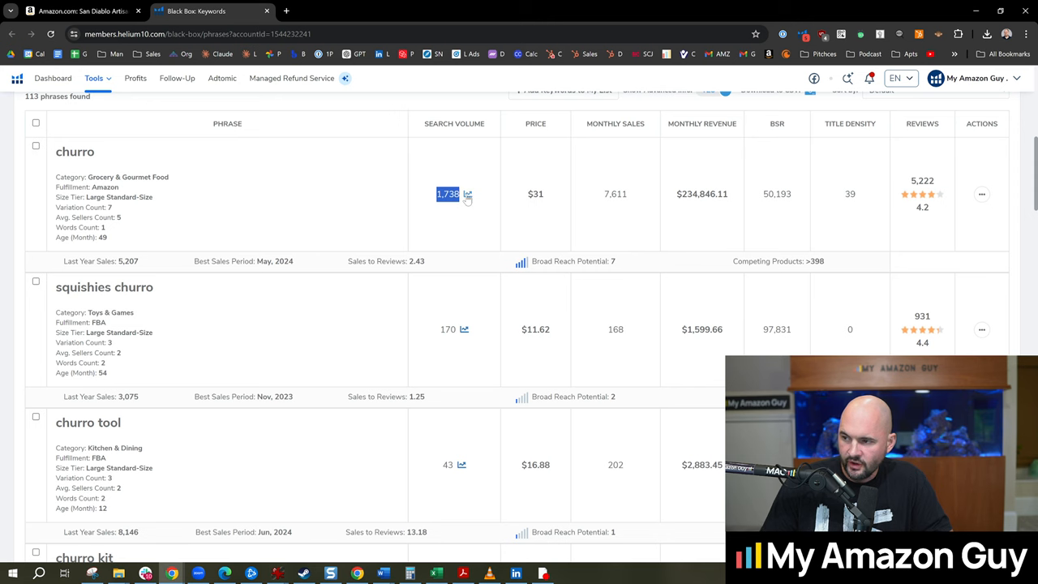
{"action": "left_click", "coordinate": [466, 194]}
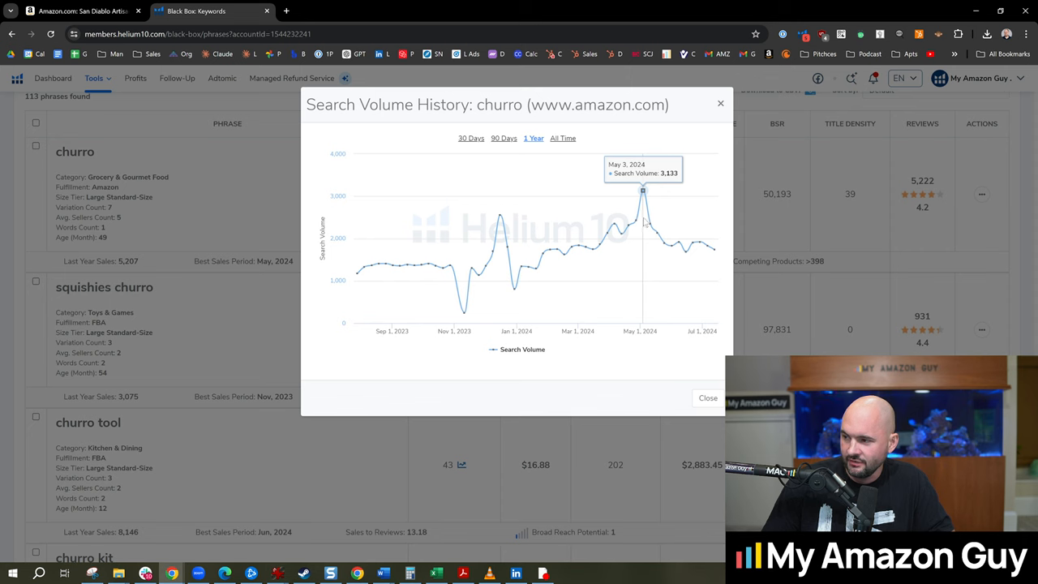
{"action": "mouse_move", "coordinate": [535, 264]}
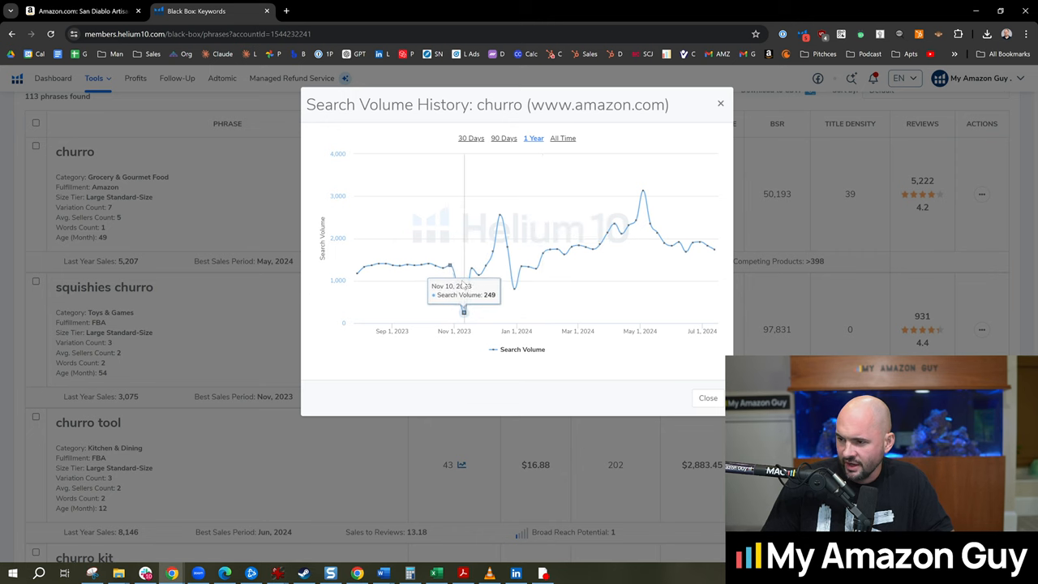
{"action": "mouse_move", "coordinate": [500, 215]}
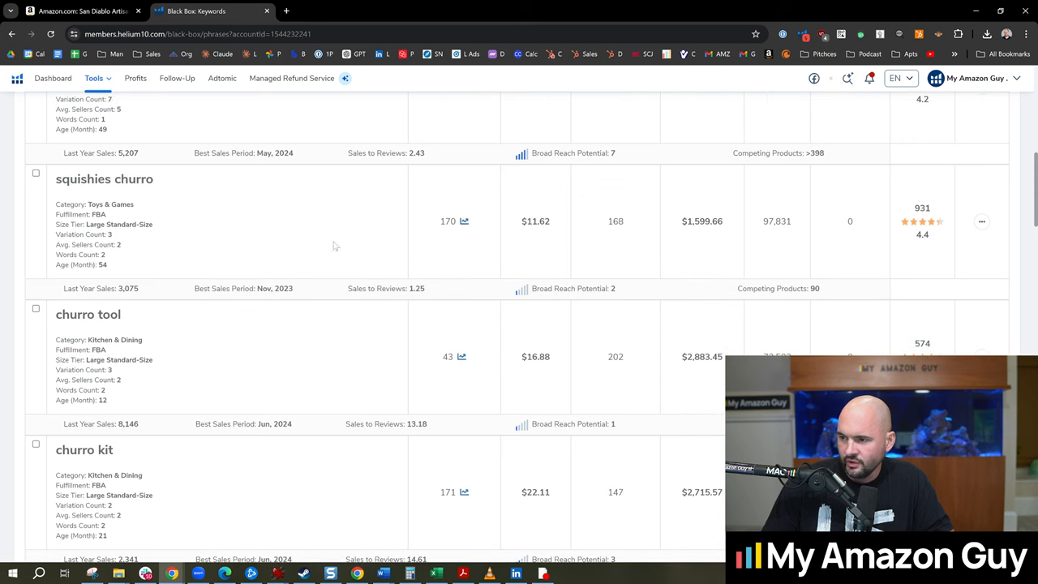
{"action": "scroll", "scroll_direction": "down", "scroll_amount": 3}
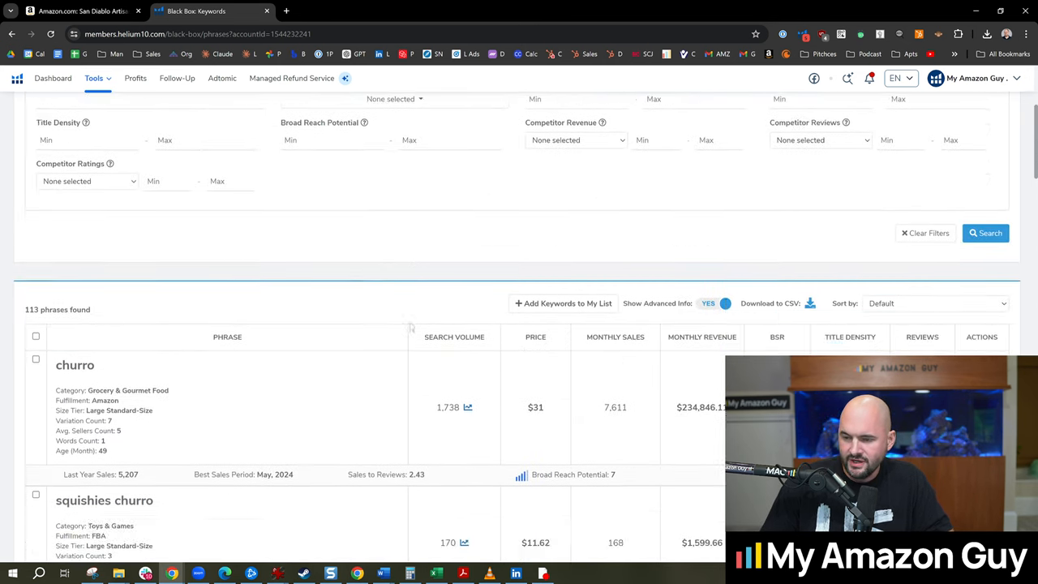
{"action": "scroll", "scroll_direction": "down", "scroll_amount": 3}
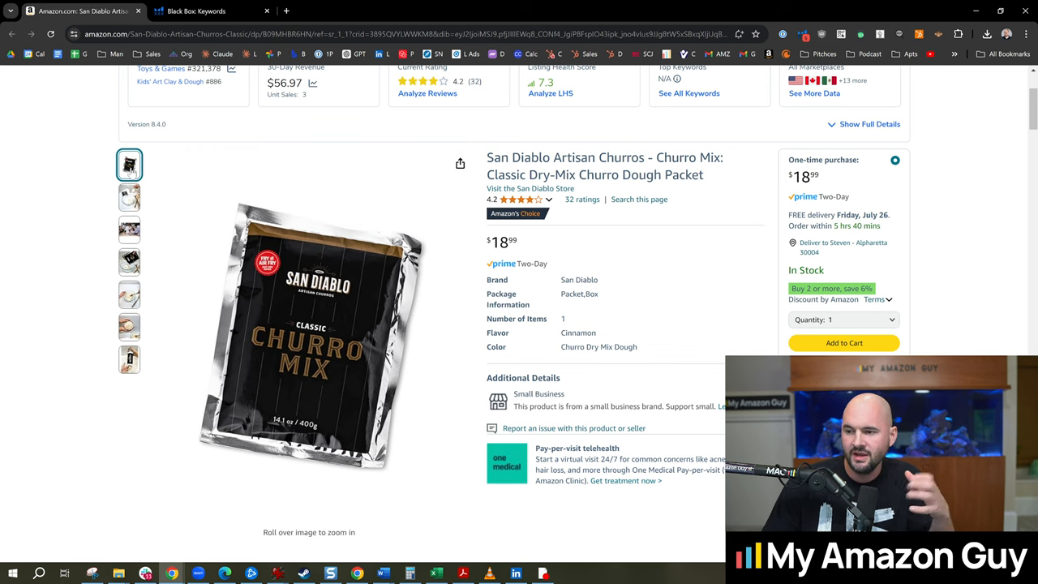
{"action": "mouse_move", "coordinate": [332, 304]}
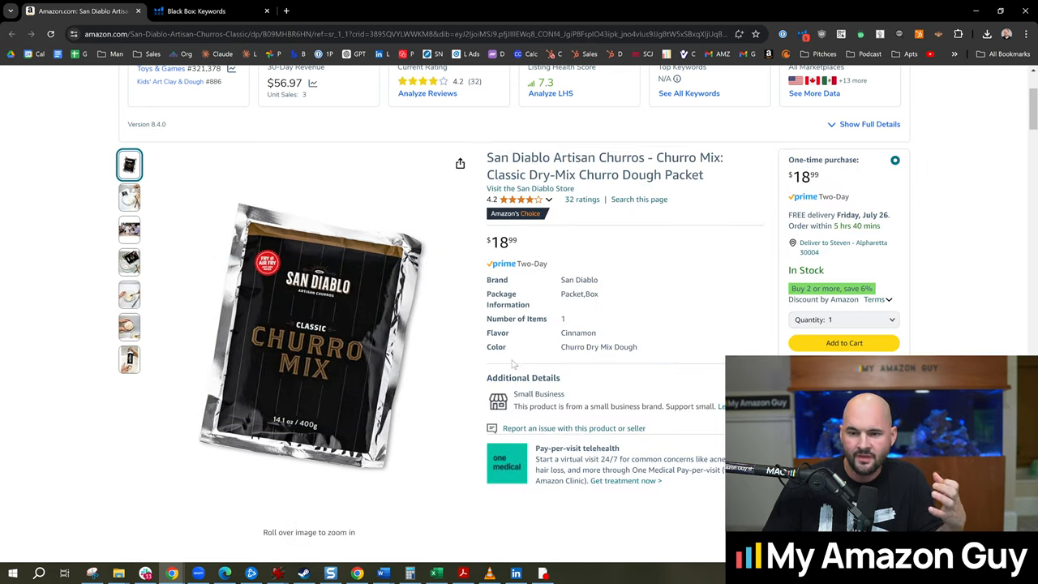
{"action": "mouse_move", "coordinate": [324, 325]}
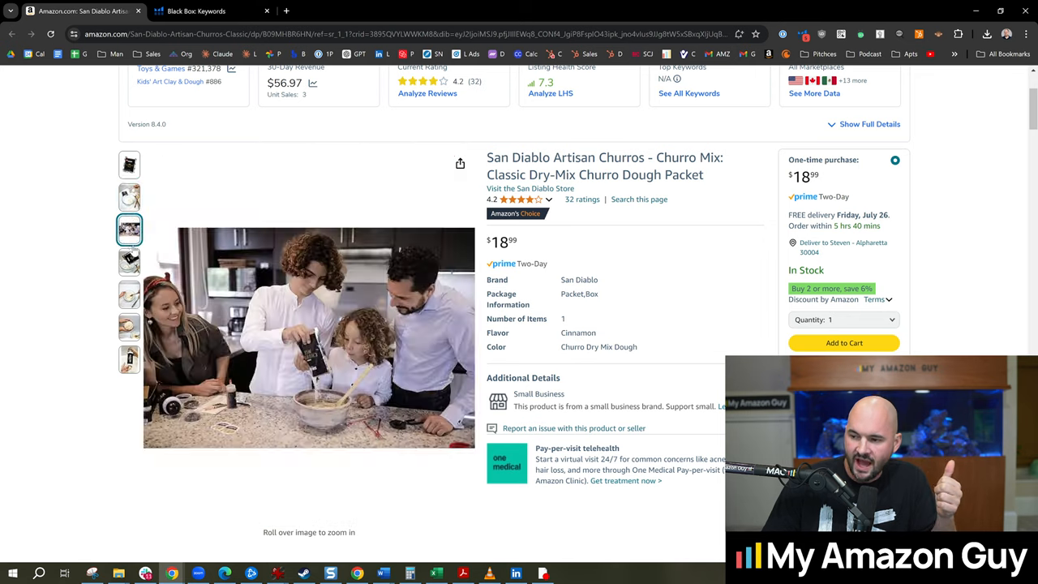
{"action": "left_click", "coordinate": [128, 294]}
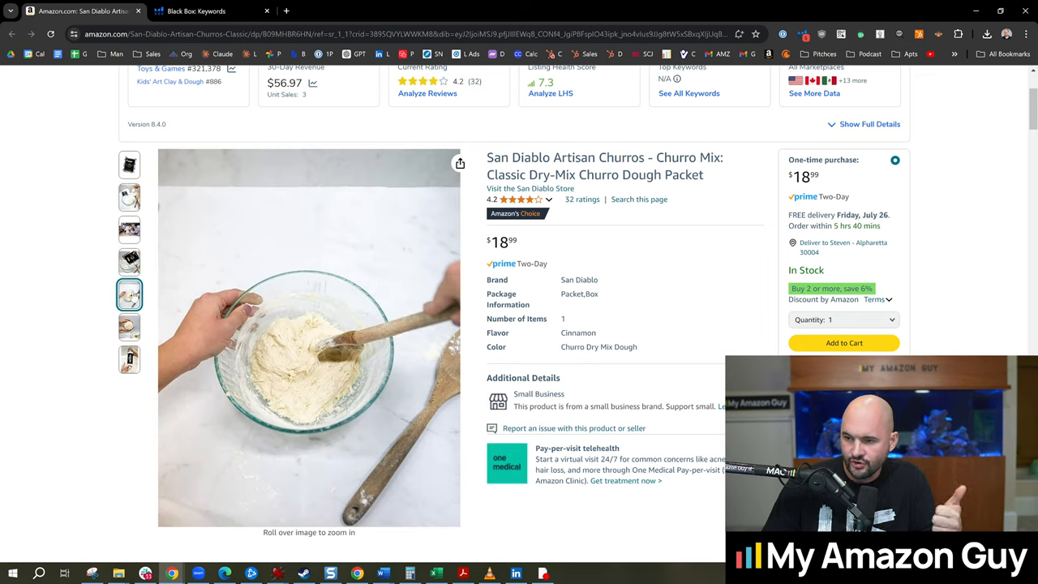
{"action": "left_click", "coordinate": [129, 359]}
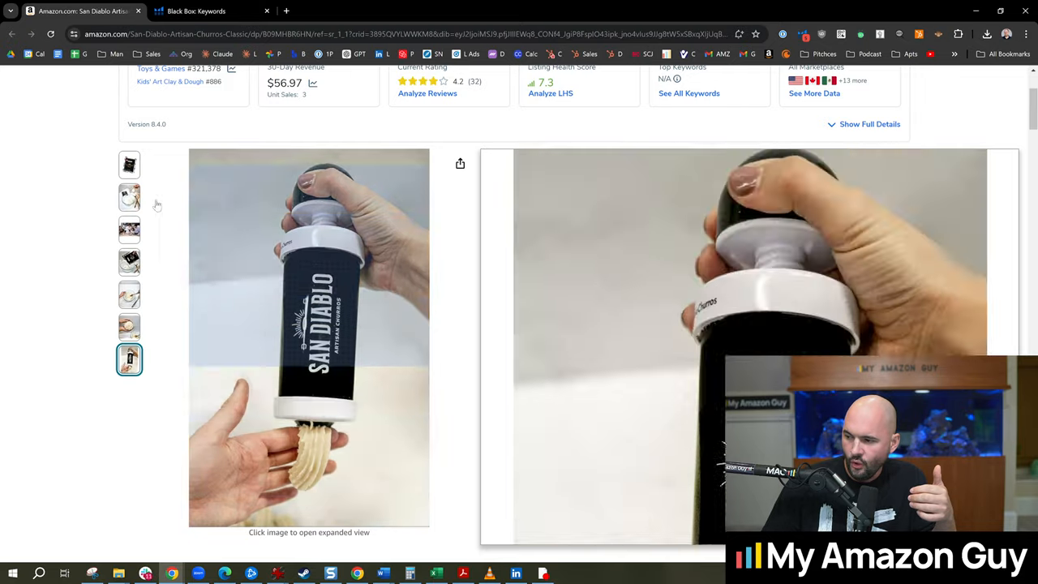
{"action": "left_click", "coordinate": [129, 165]}
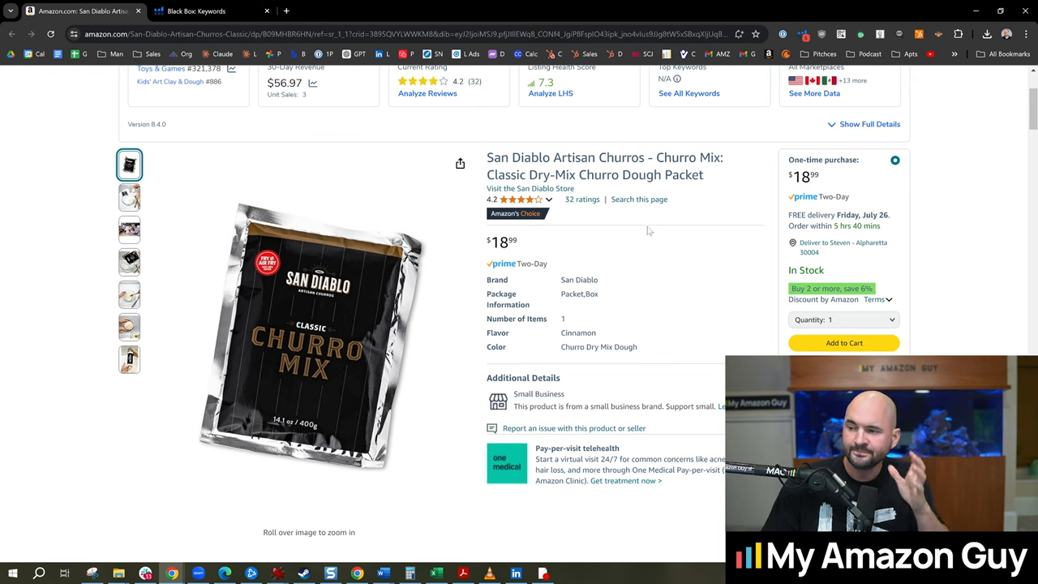
{"action": "mouse_move", "coordinate": [620, 233]}
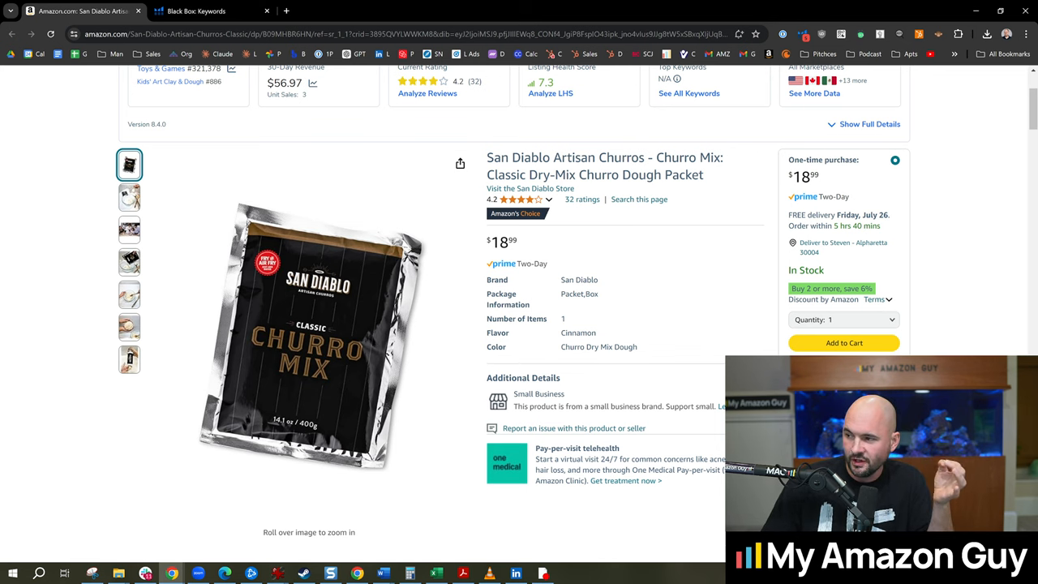
Step: Grab 'Churro Mix' from the product title and search Amazon for it, showing 114 results
{"action": "double_click", "coordinate": [688, 157]}
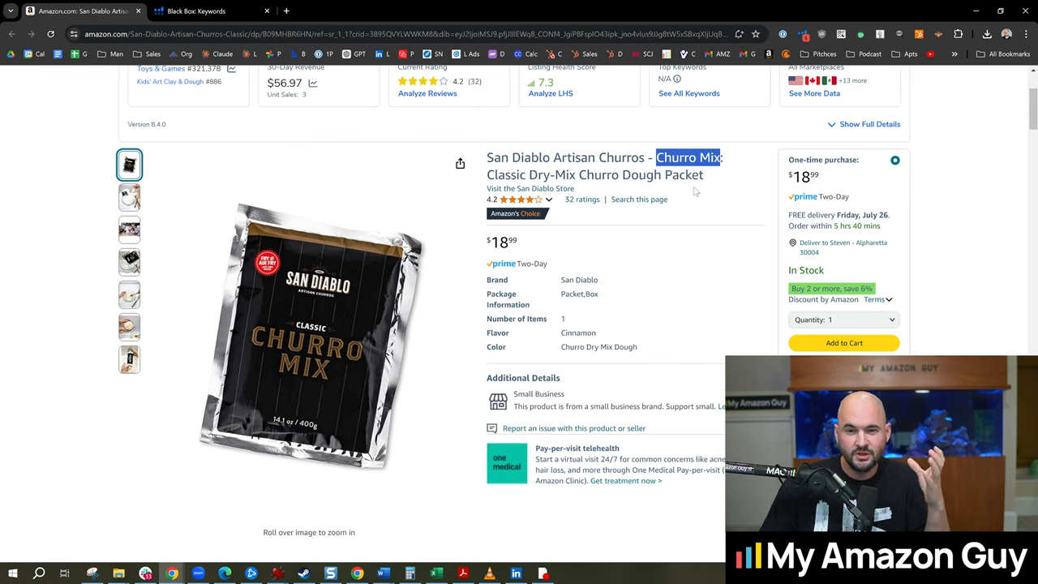
{"action": "mouse_move", "coordinate": [690, 195]}
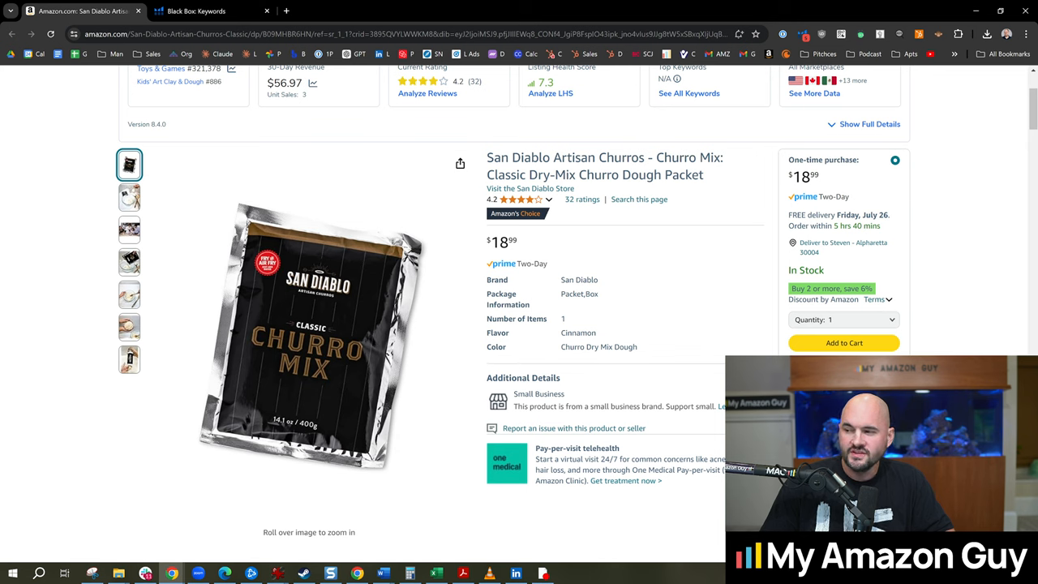
{"action": "double_click", "coordinate": [621, 158]}
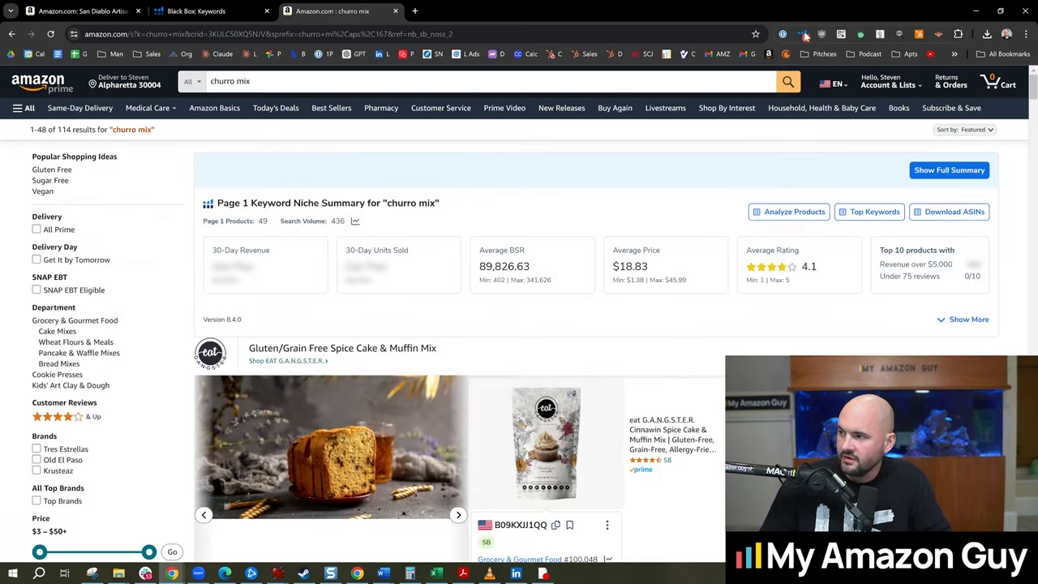
Step: Run Xray on the churro mix search results: 68 products, $708,943 total revenue
{"action": "left_click", "coordinate": [783, 34]}
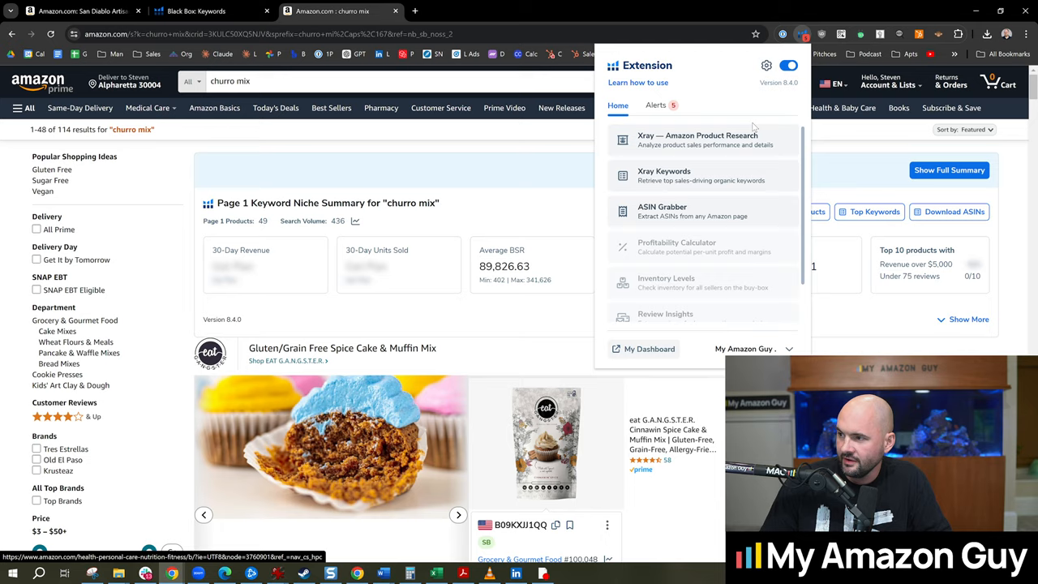
{"action": "left_click", "coordinate": [697, 140]}
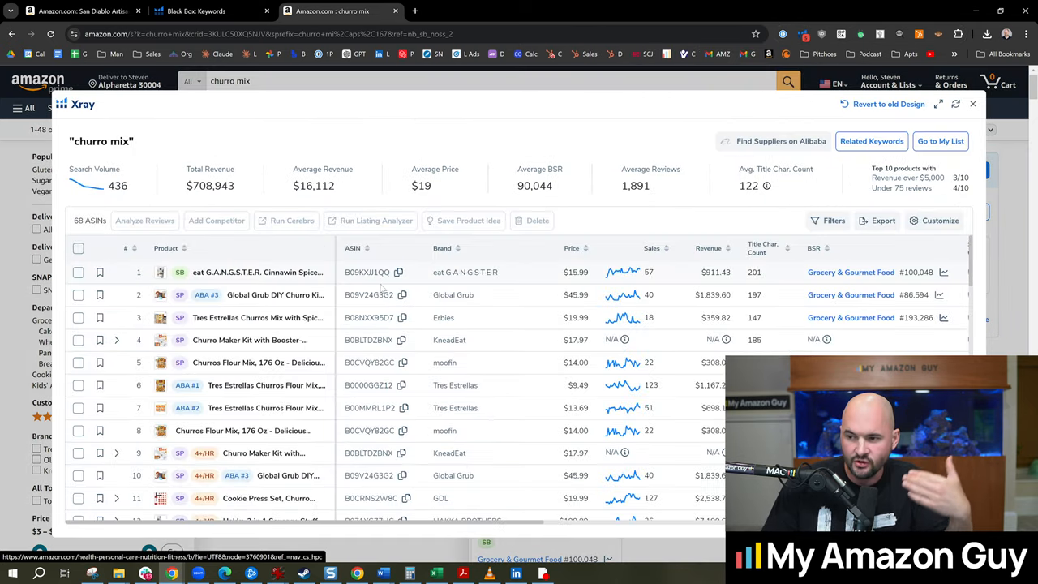
Step: Sort Xray by revenue descending and open top earner Kernel Season's Churro seasoning at $347,708
{"action": "double_click", "coordinate": [200, 186]}
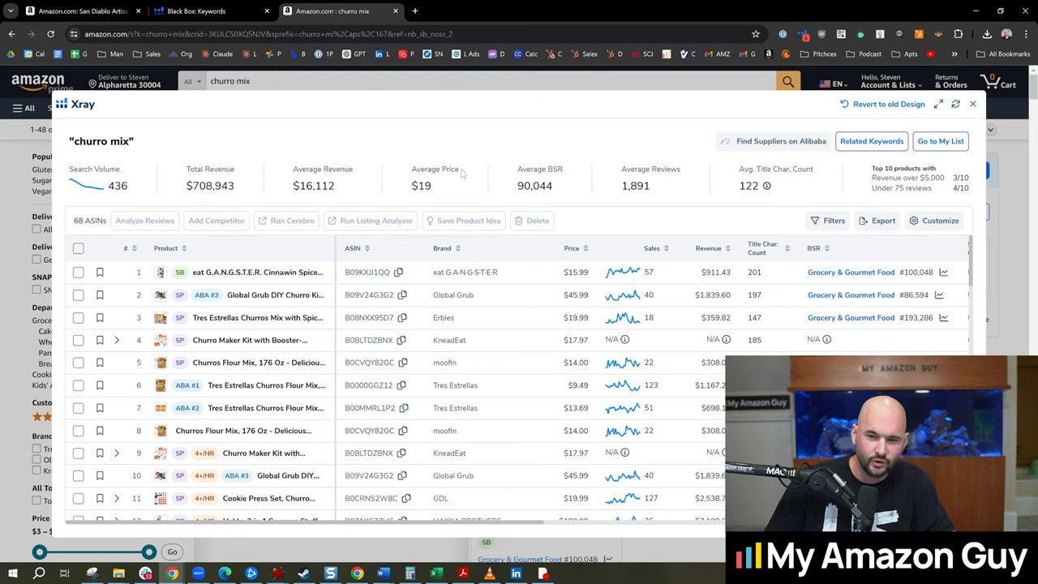
{"action": "mouse_move", "coordinate": [503, 228]}
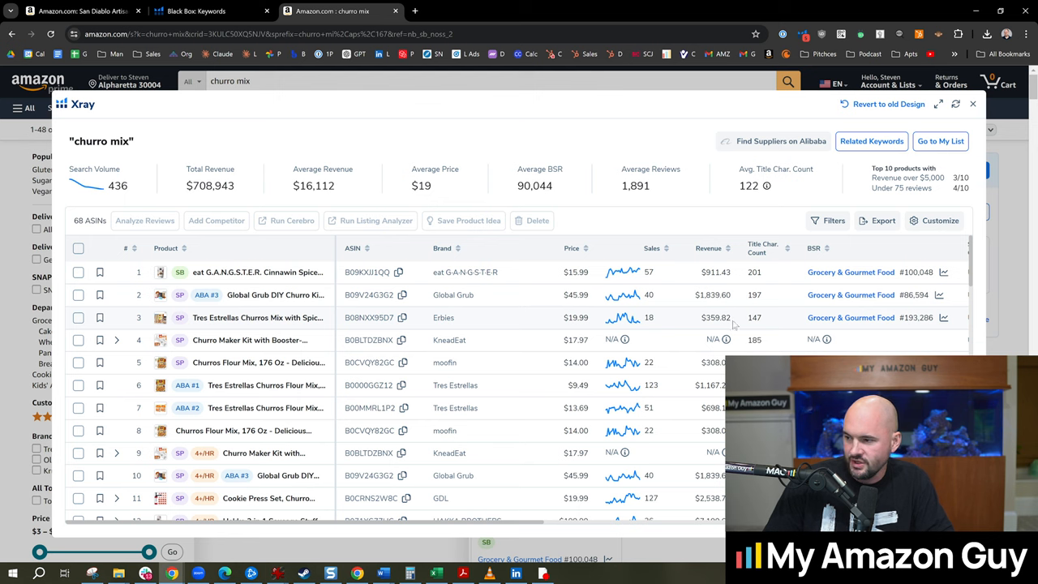
{"action": "left_click", "coordinate": [707, 248]}
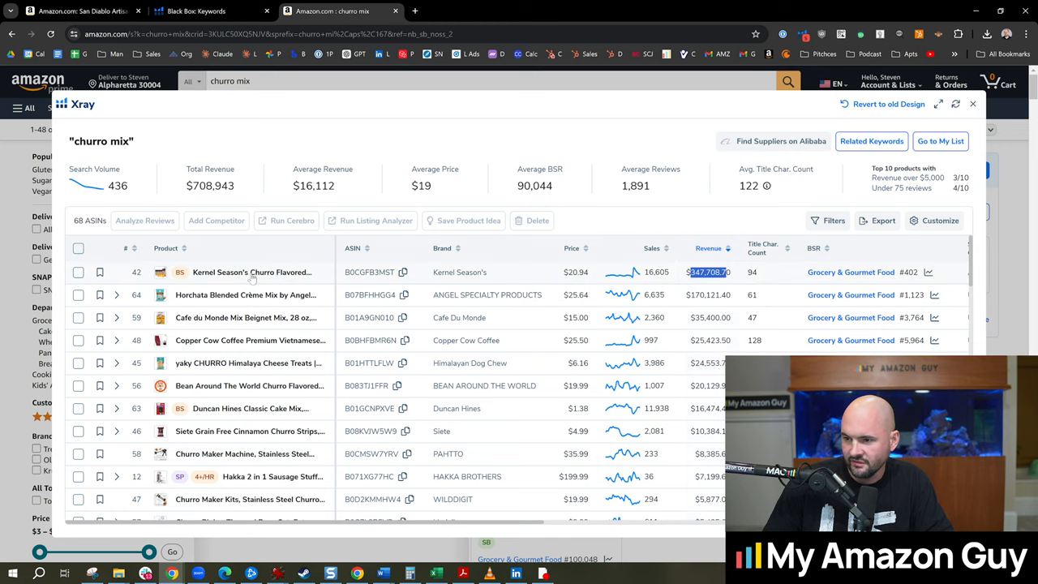
{"action": "left_click", "coordinate": [251, 272]}
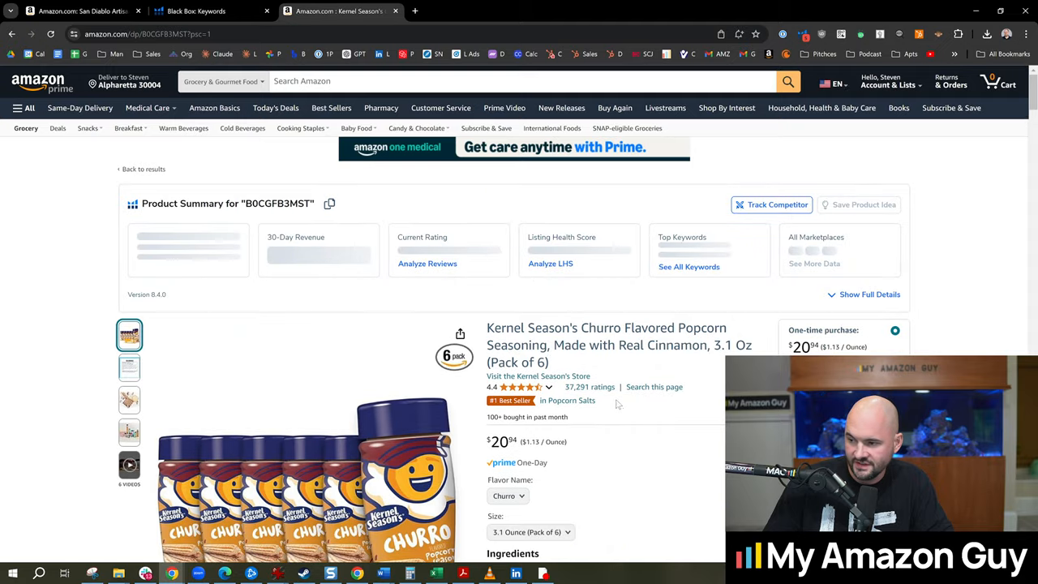
{"action": "scroll", "scroll_direction": "down", "scroll_amount": 3}
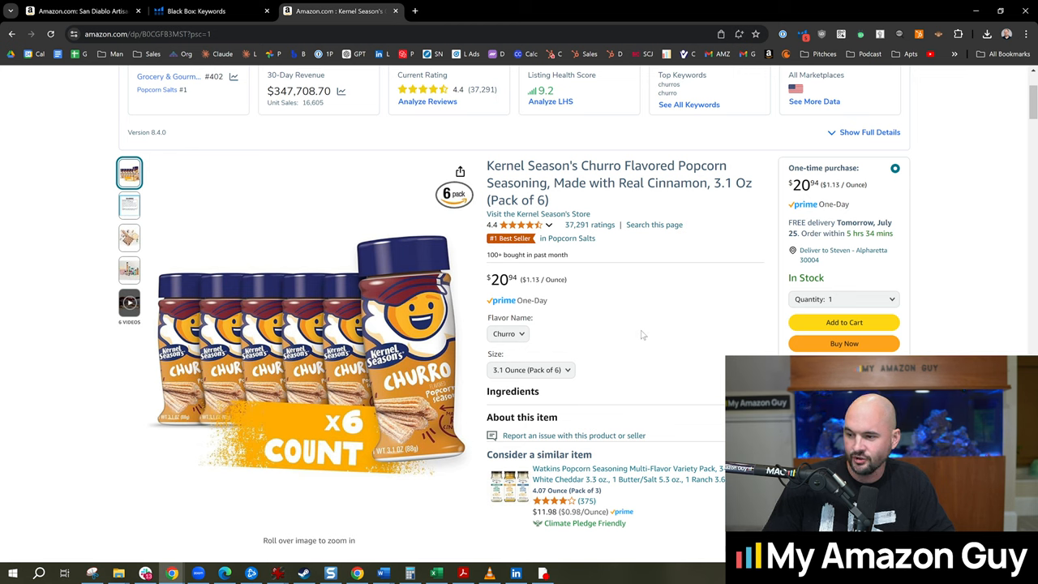
{"action": "mouse_move", "coordinate": [649, 326]}
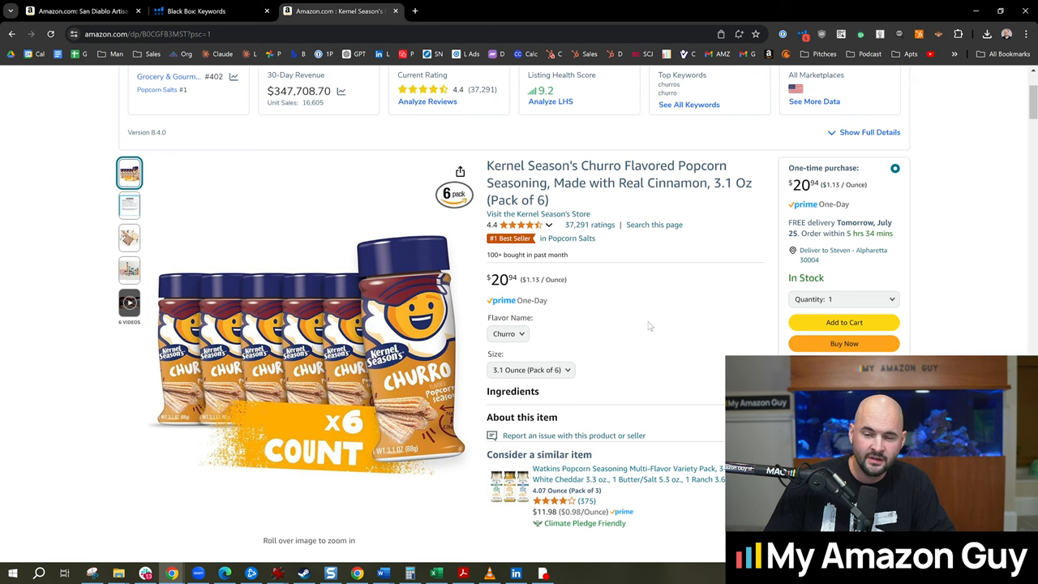
{"action": "mouse_move", "coordinate": [695, 333]}
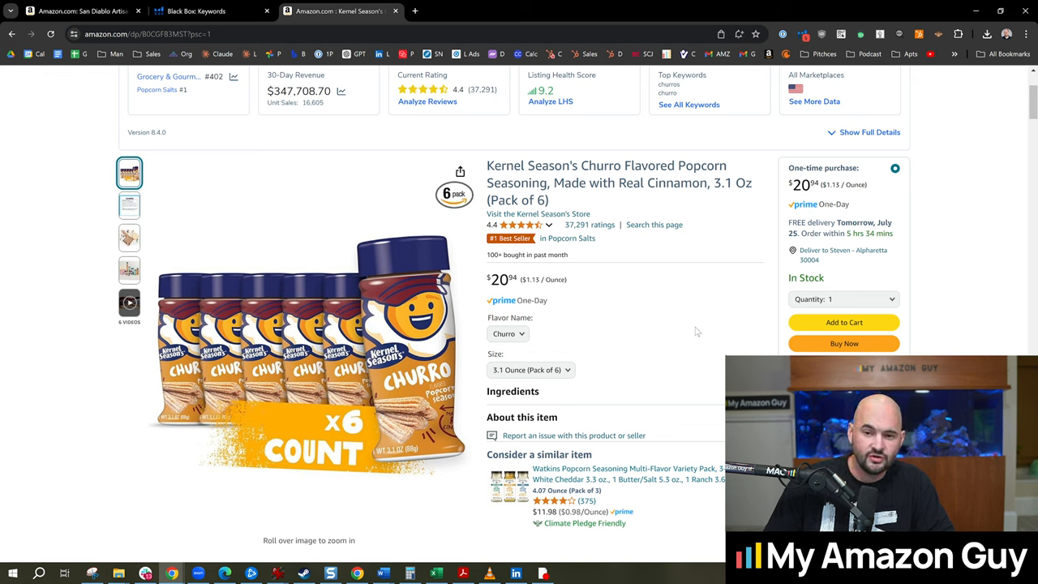
{"action": "mouse_move", "coordinate": [689, 329]}
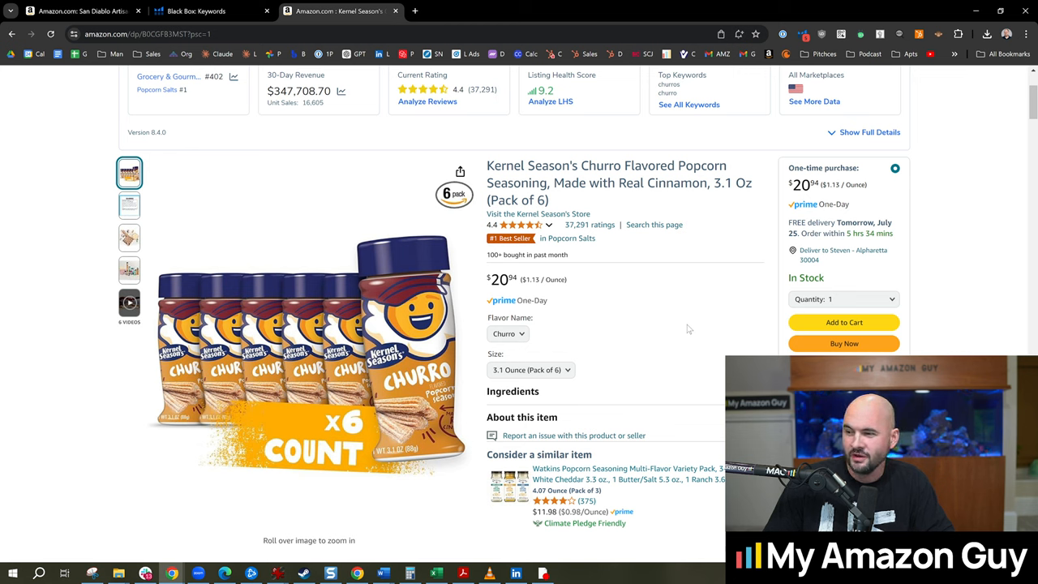
{"action": "mouse_move", "coordinate": [701, 323]}
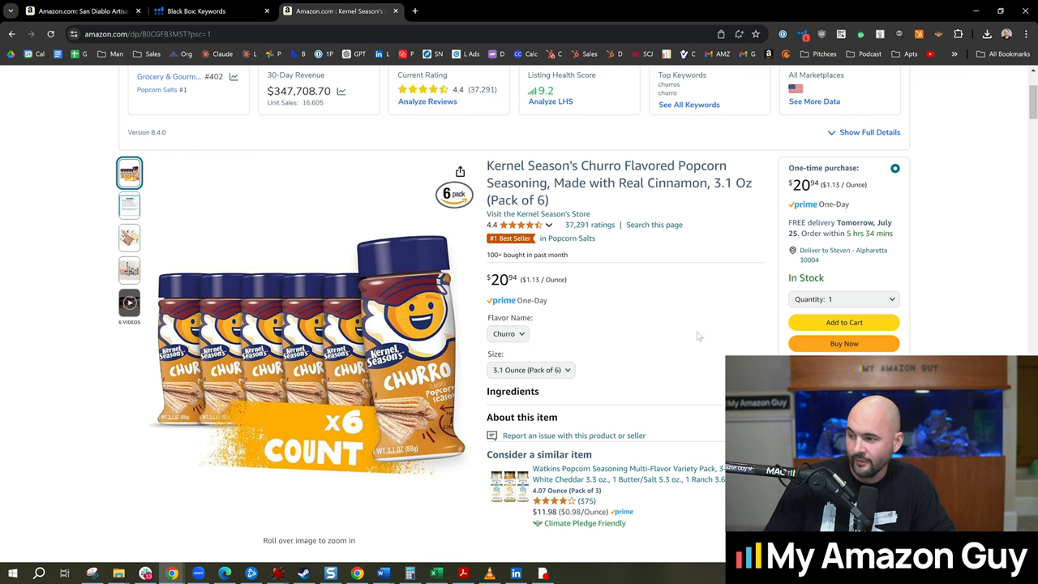
{"action": "mouse_move", "coordinate": [664, 330]}
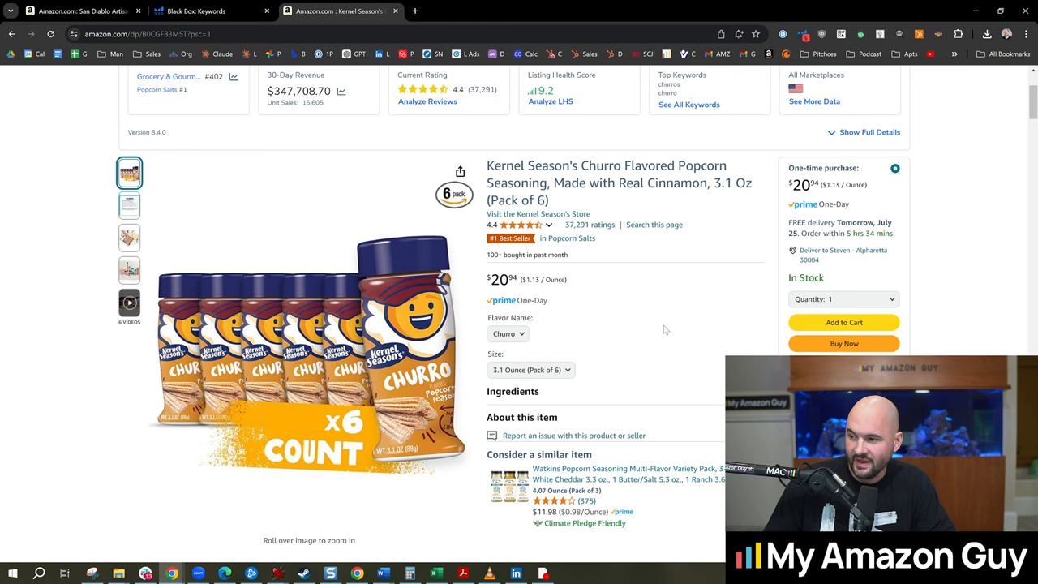
{"action": "scroll", "scroll_direction": "down", "scroll_amount": 3}
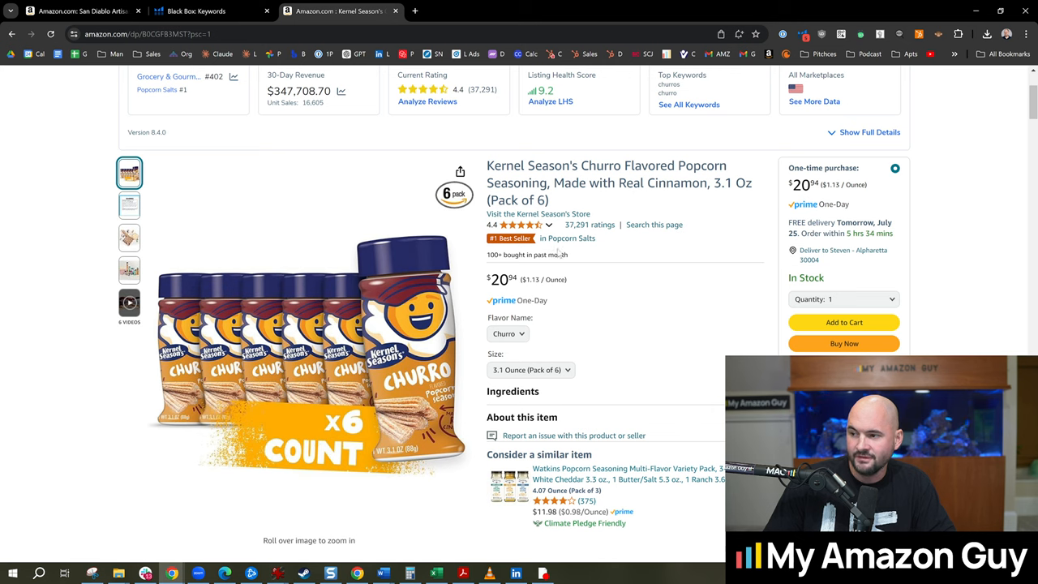
{"action": "mouse_move", "coordinate": [649, 303]}
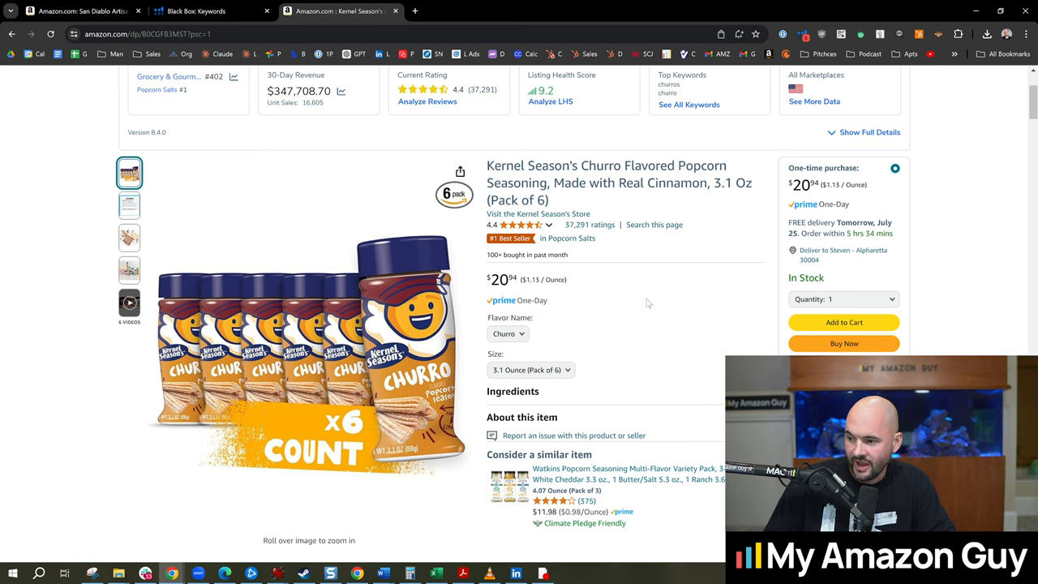
{"action": "scroll", "scroll_direction": "down", "scroll_amount": 3}
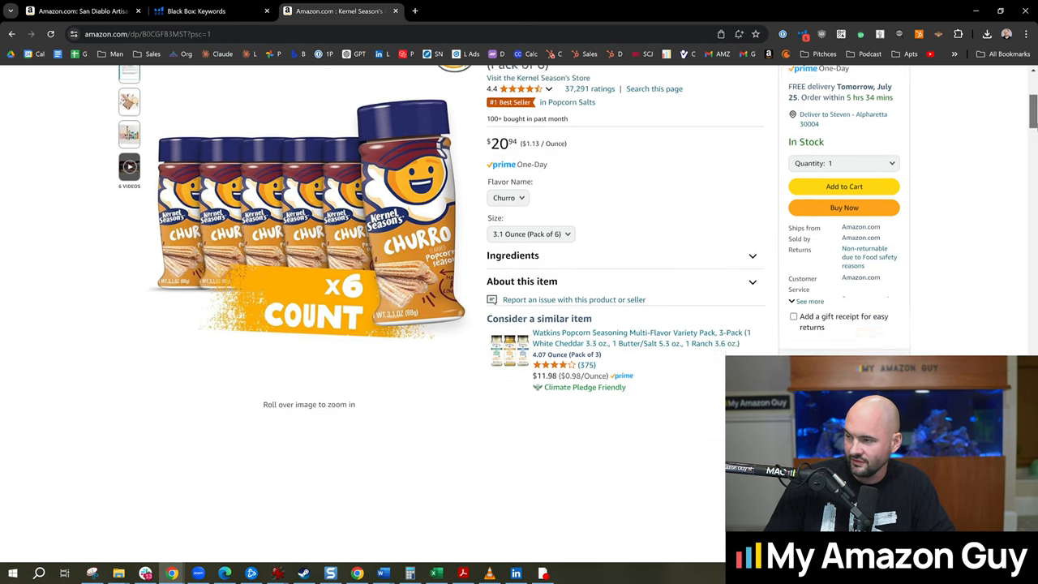